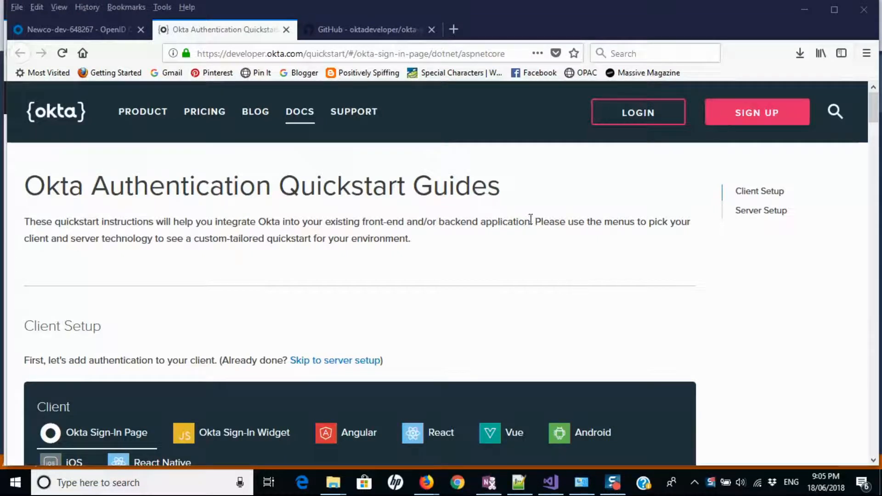
- Show My Web App's General Settings with Authorization Code and Implicit grants enabled
left_click(74, 29)
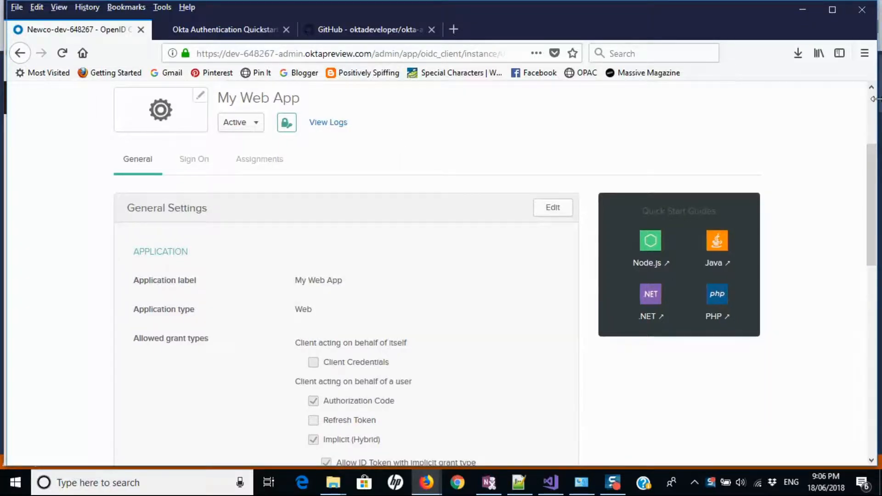
scroll("up", 3)
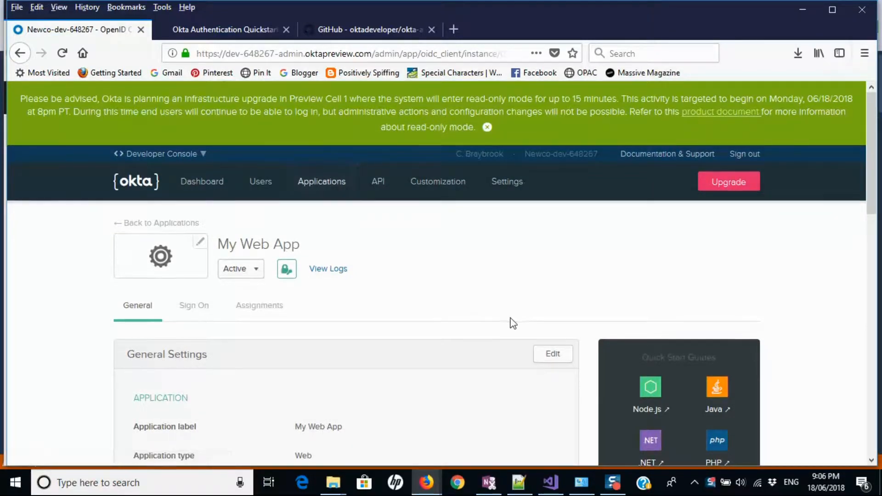
scroll("down", 3)
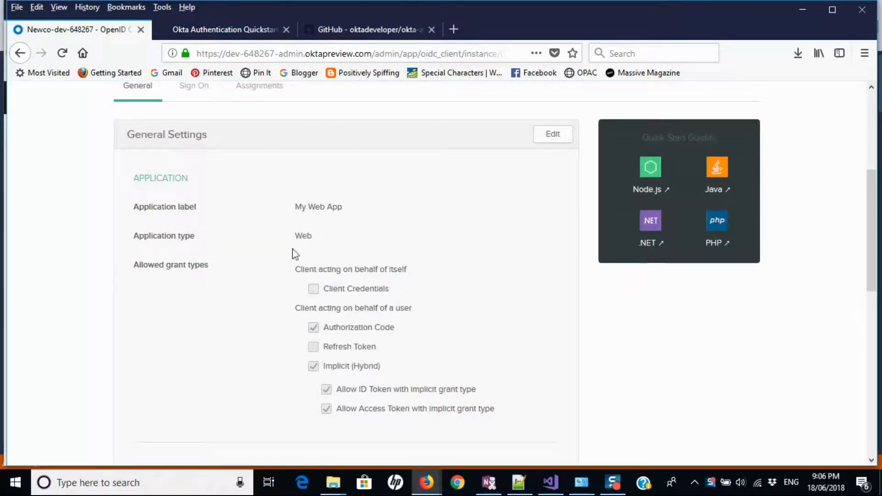
scroll("down", 3)
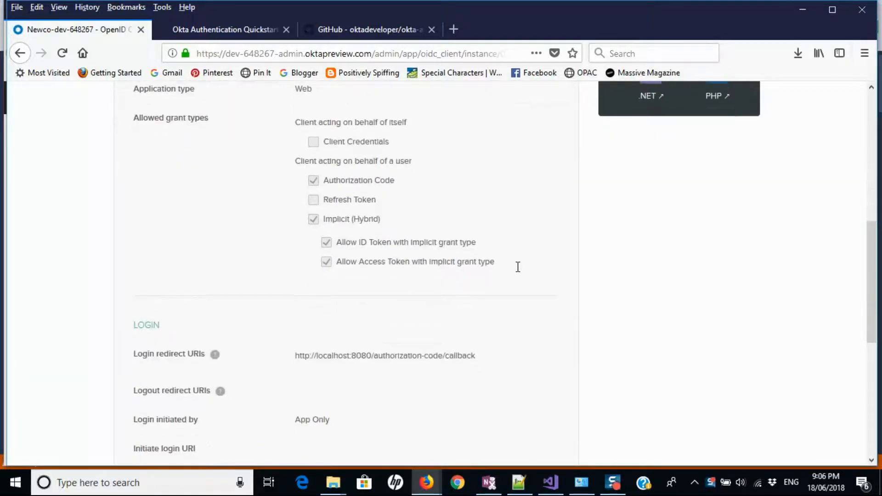
scroll("down", 3)
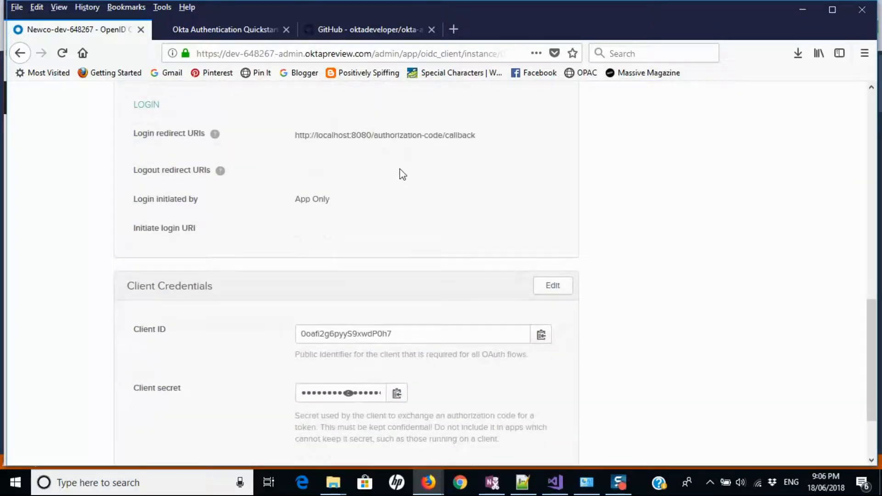
mouse_move(331, 320)
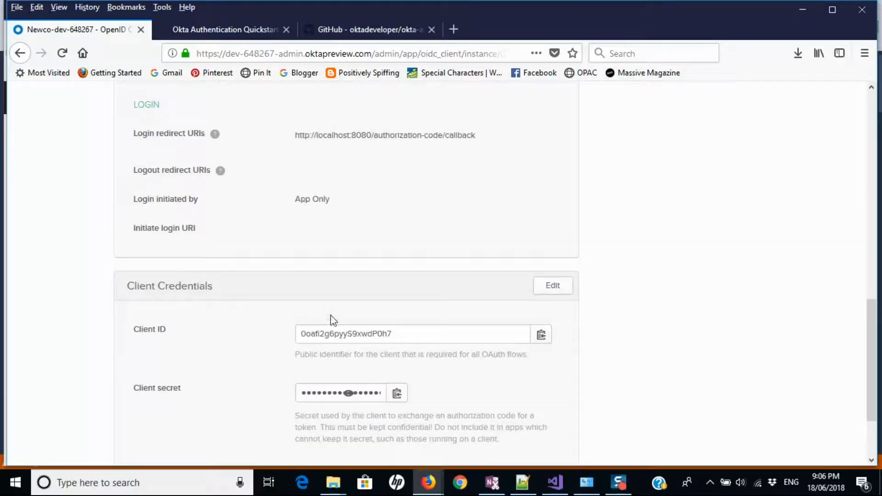
mouse_move(501, 392)
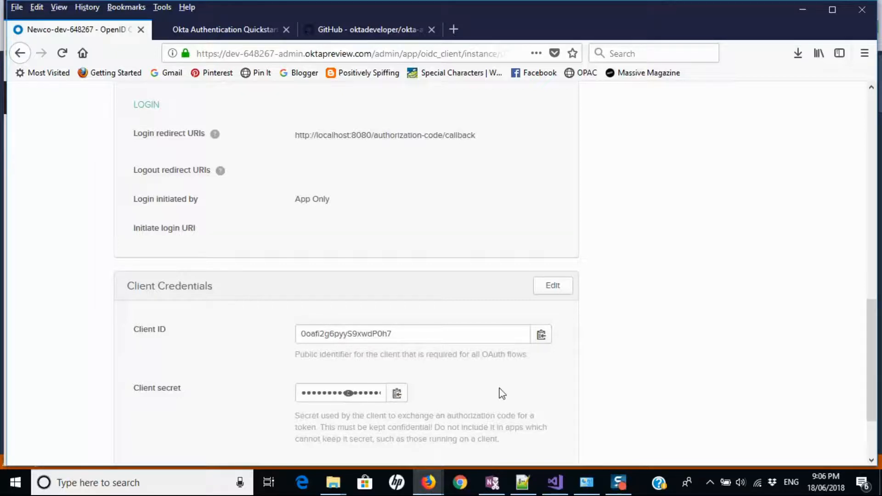
scroll("up", 3)
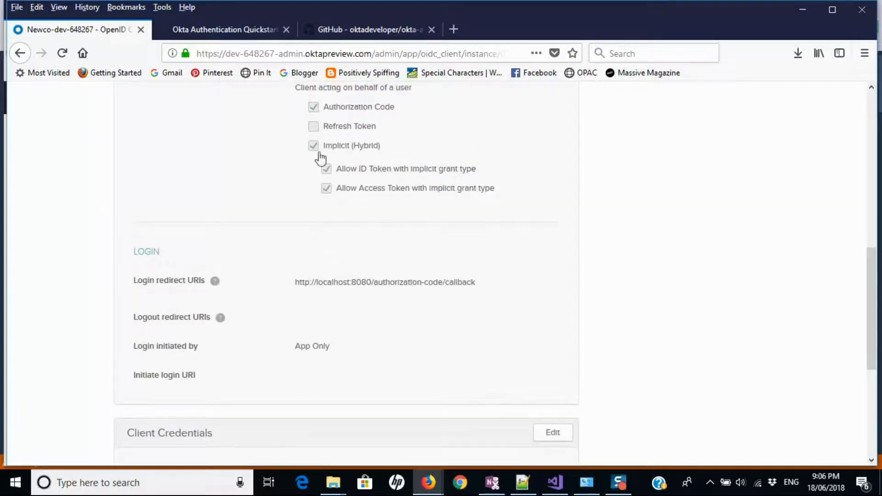
left_click(223, 29)
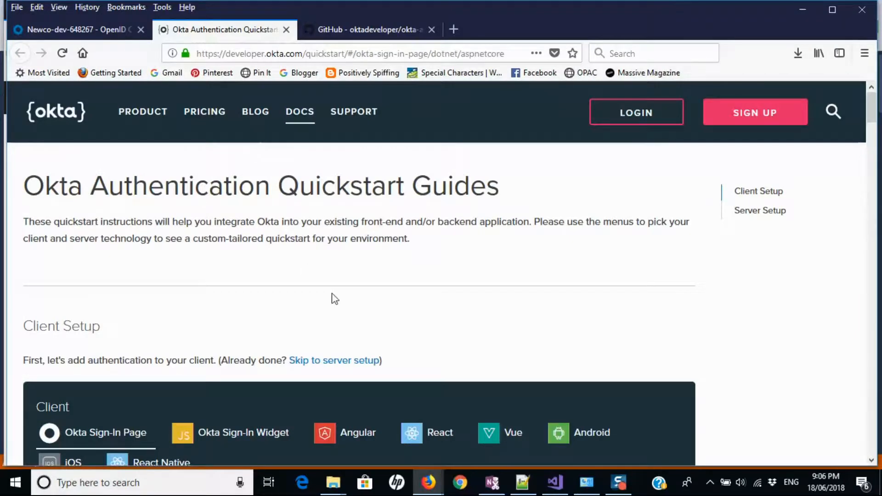
scroll("down", 3)
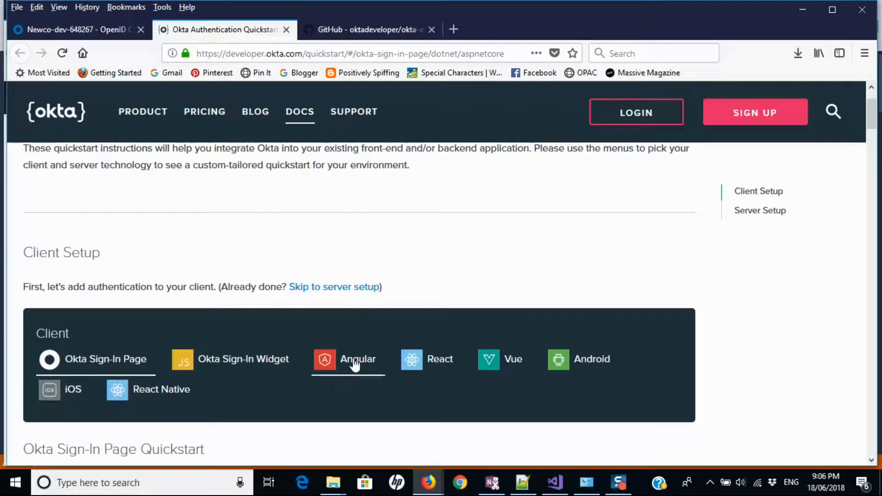
mouse_move(73, 390)
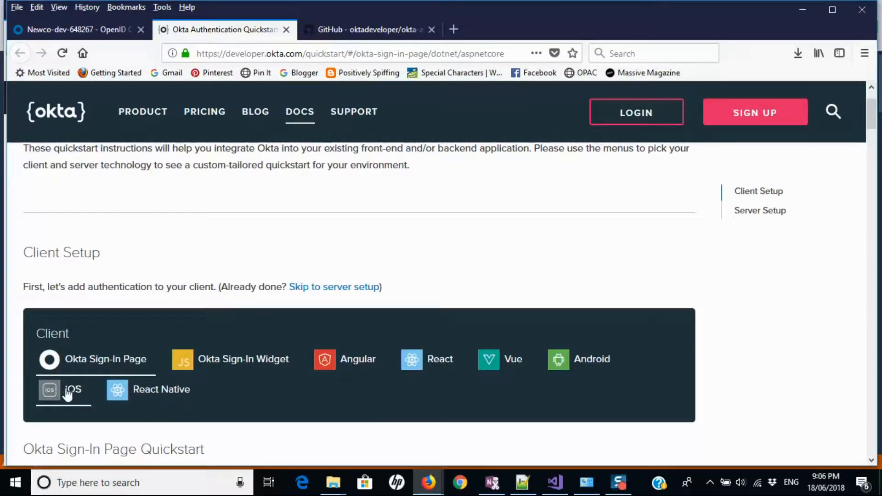
scroll("down", 3)
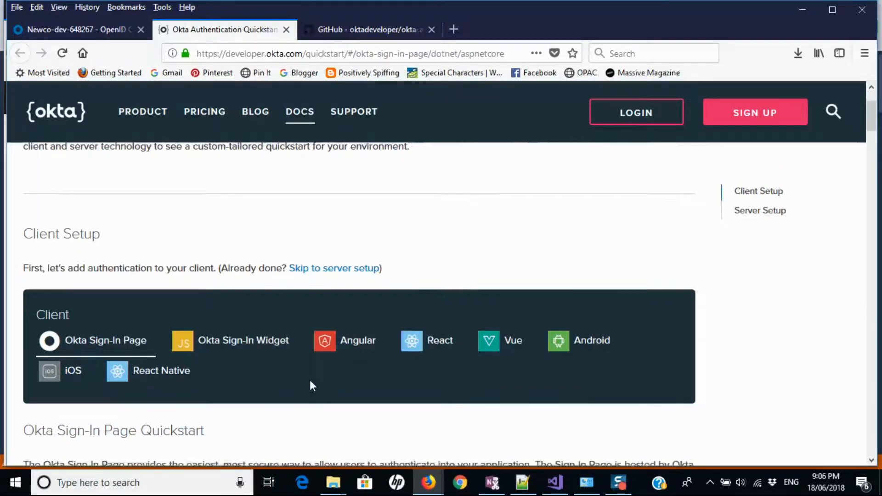
scroll("down", 3)
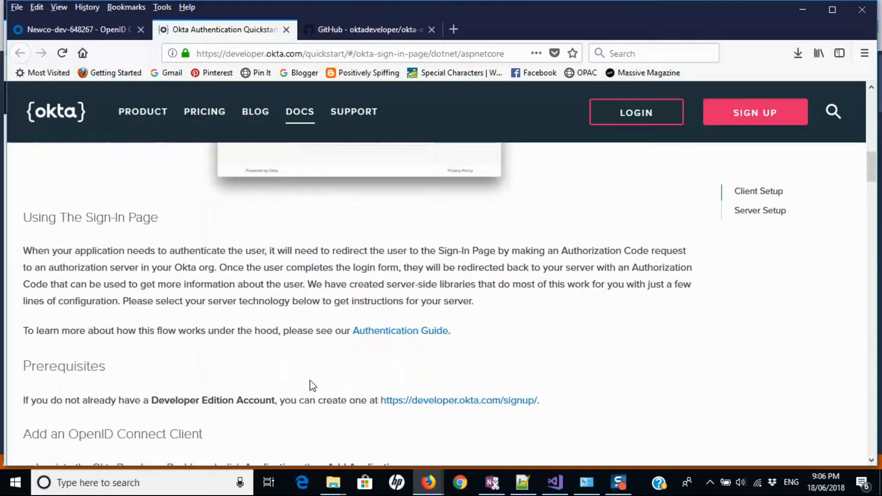
scroll("down", 3)
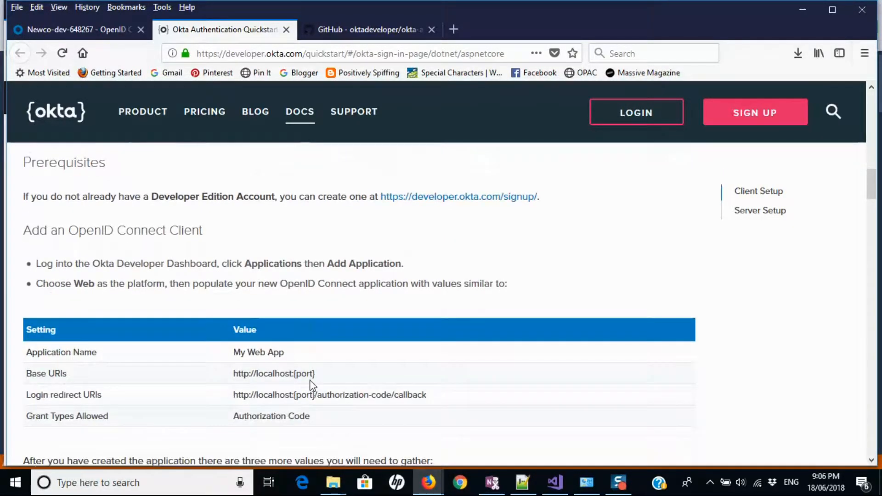
scroll("down", 3)
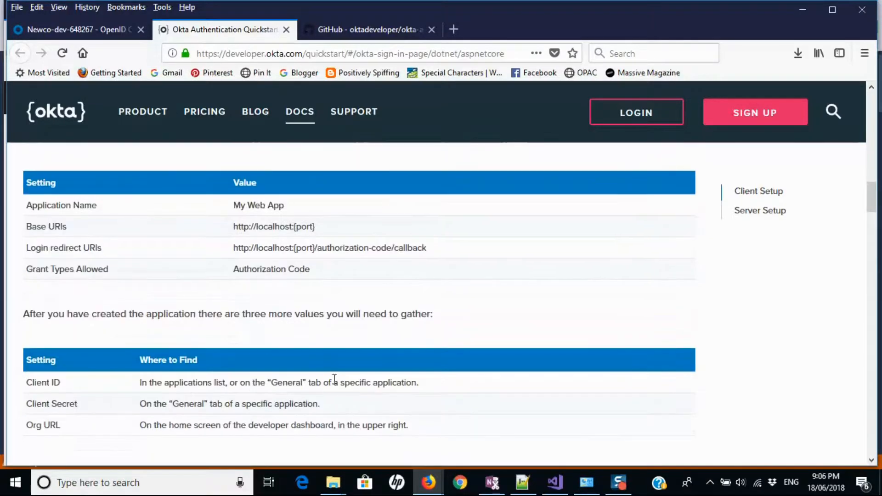
scroll("down", 3)
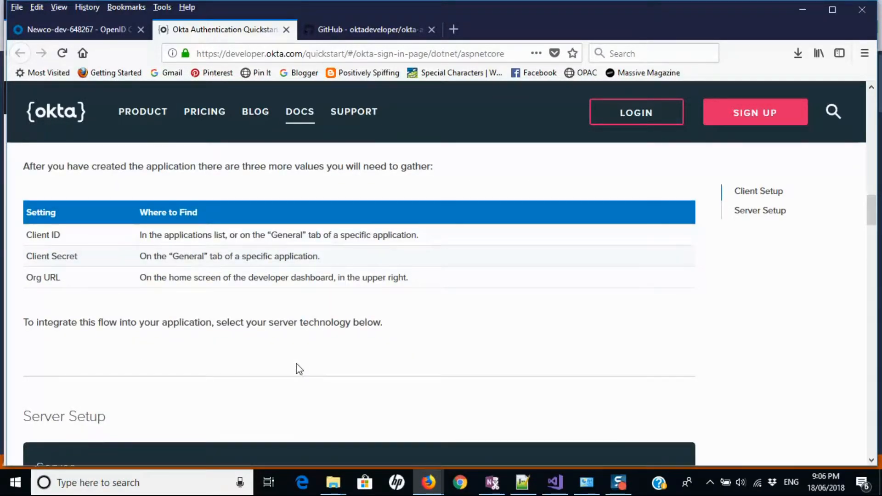
scroll("down", 3)
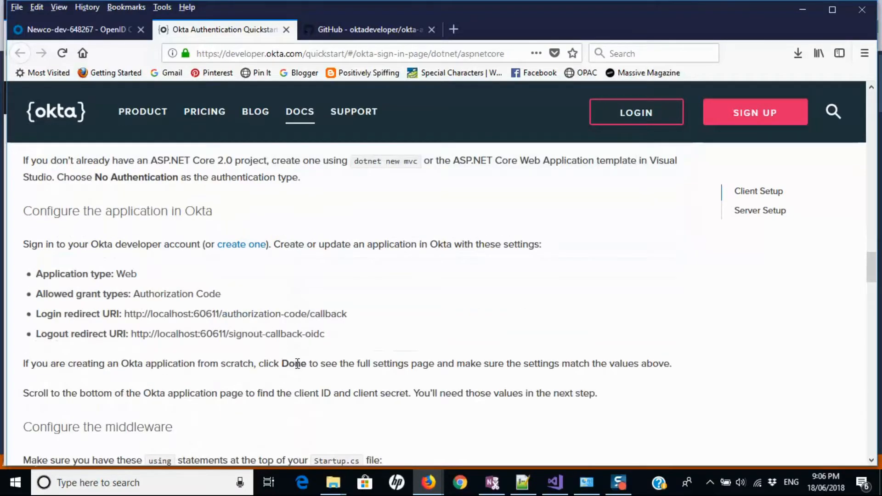
scroll("down", 3)
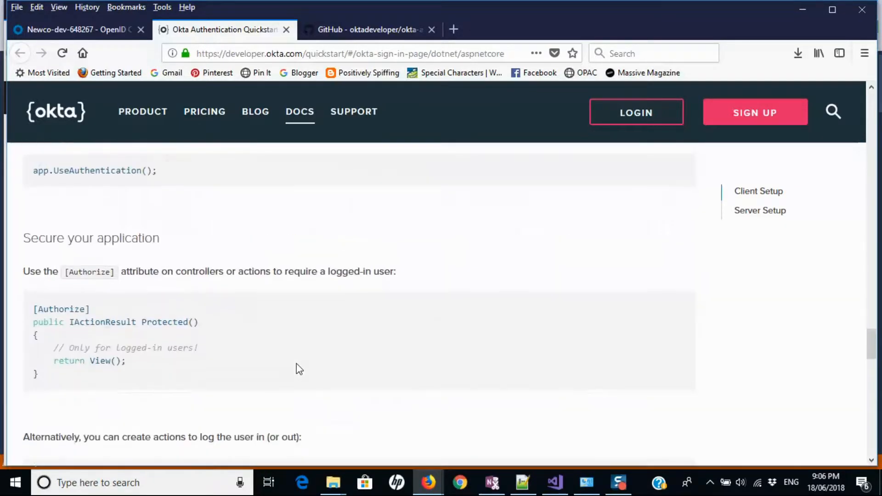
scroll("down", 3)
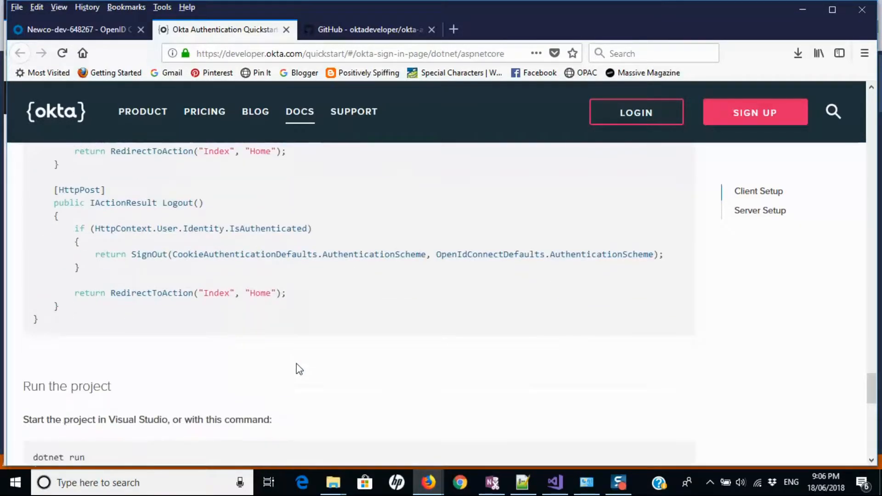
scroll("down", 3)
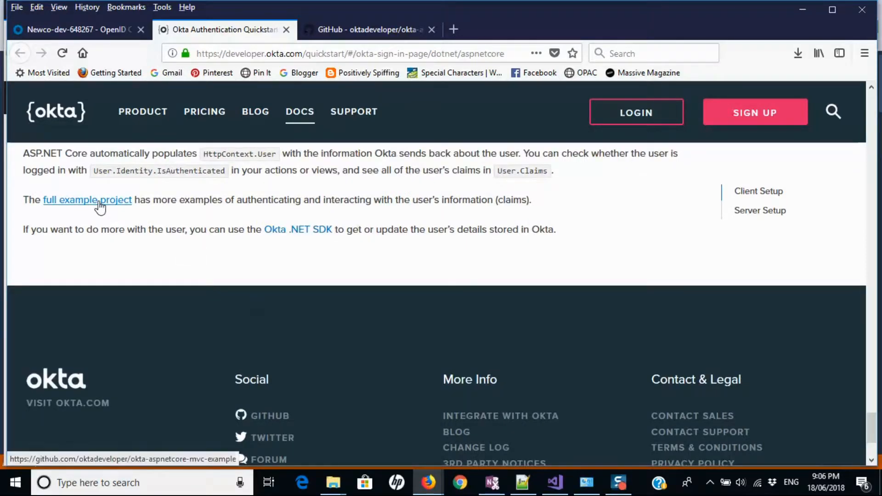
mouse_move(377, 29)
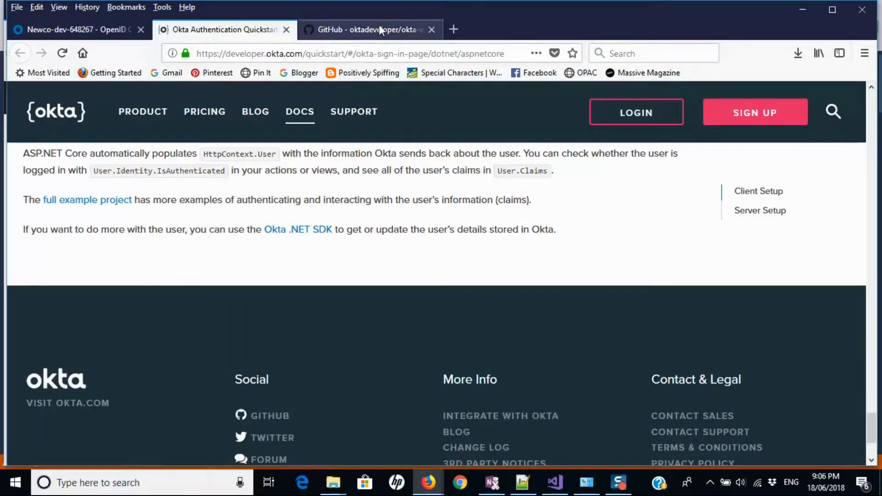
- Read the okta-aspnet-mvc-example README from app creation steps down to Project configuration
left_click(368, 29)
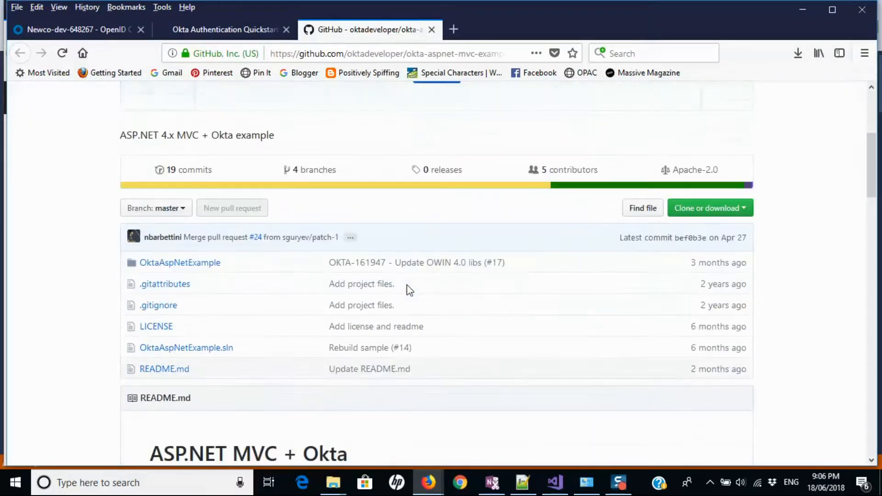
scroll("down", 3)
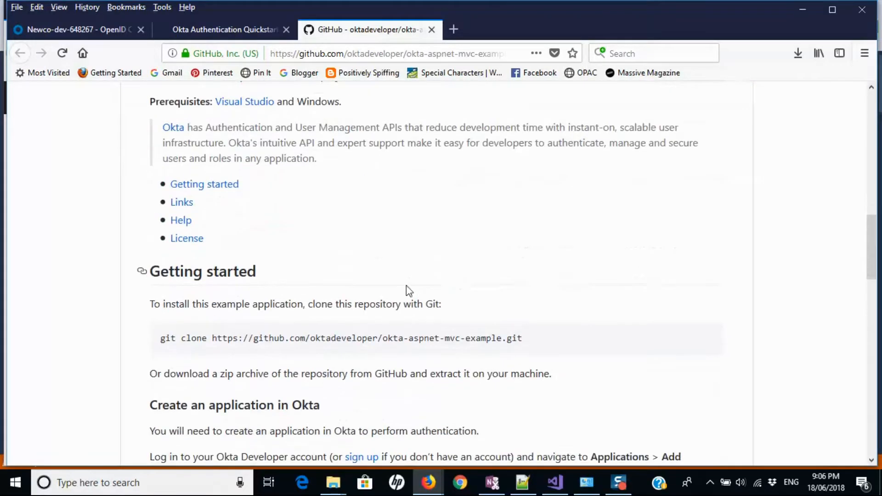
scroll("down", 3)
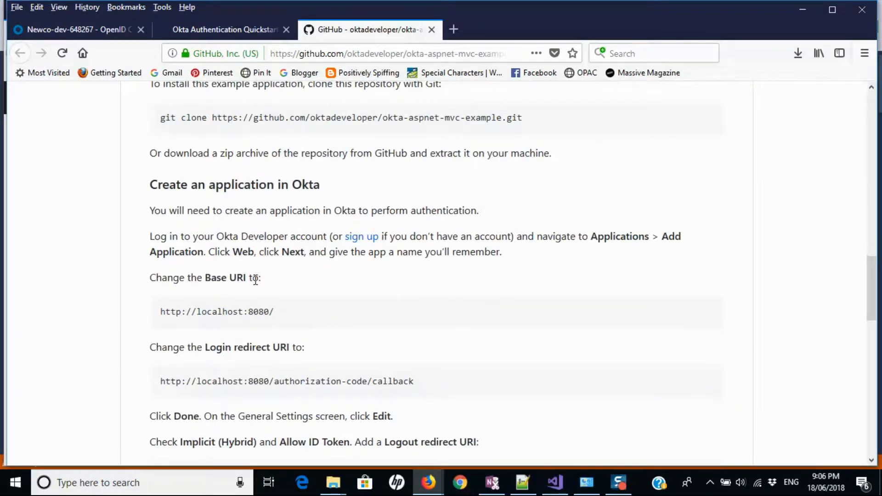
scroll("down", 3)
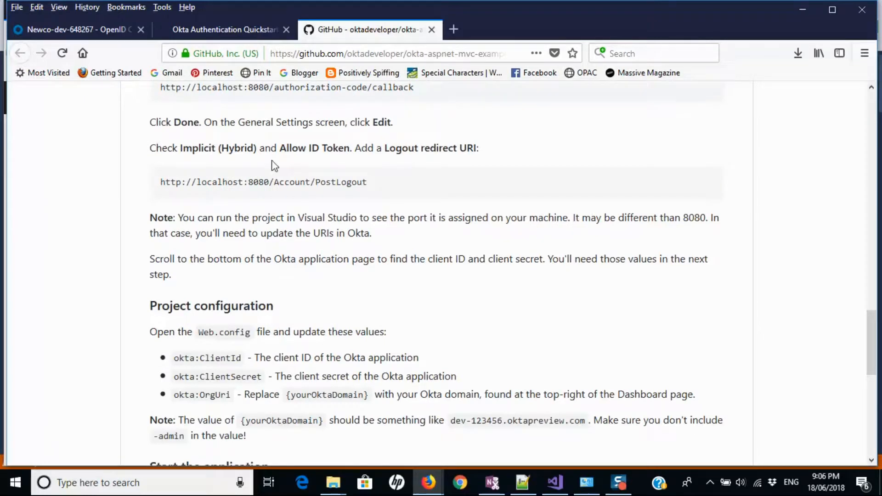
mouse_move(276, 358)
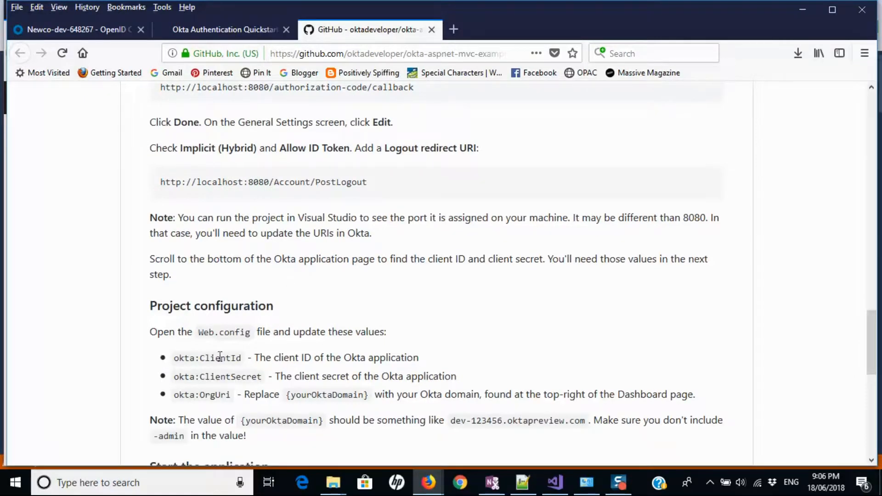
- Show Web.config with okta:ClientId, okta:ClientSecret and okta:OrgUri values filled in
left_click(554, 482)
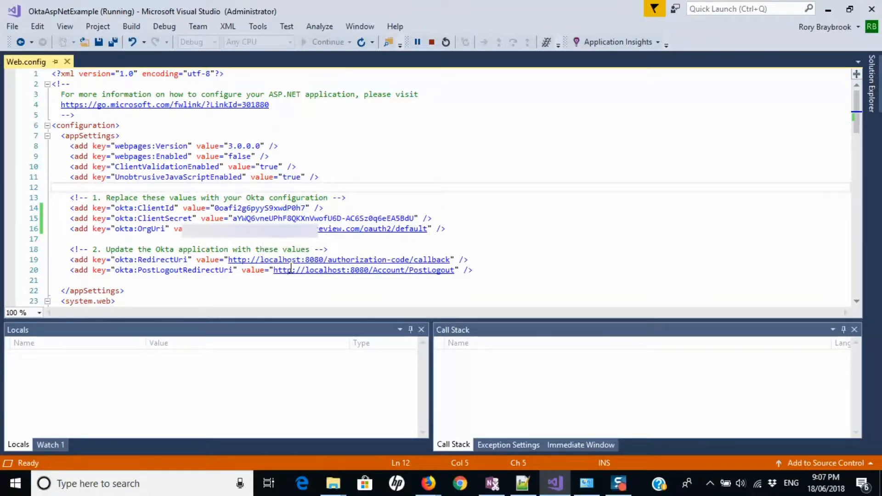
mouse_move(289, 270)
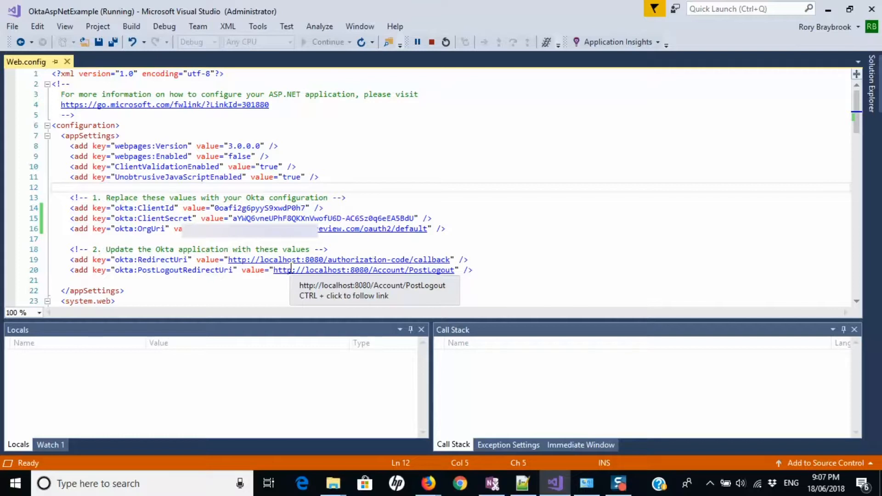
mouse_move(566, 190)
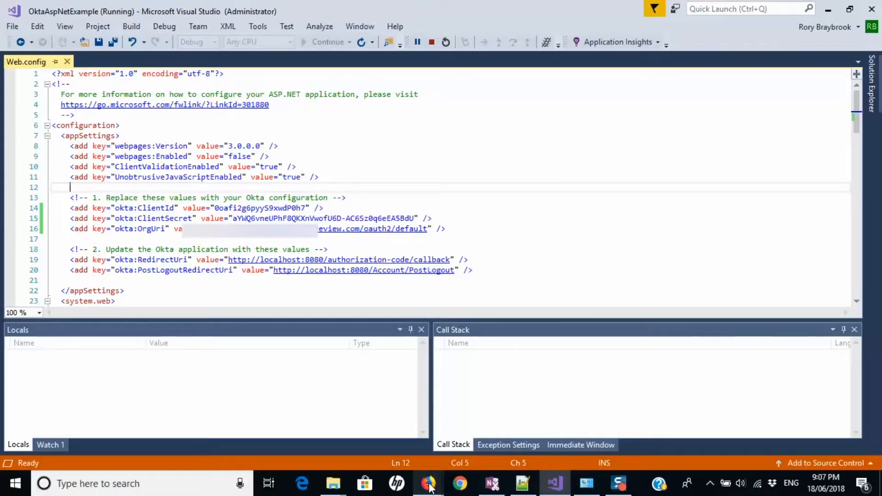
mouse_move(428, 483)
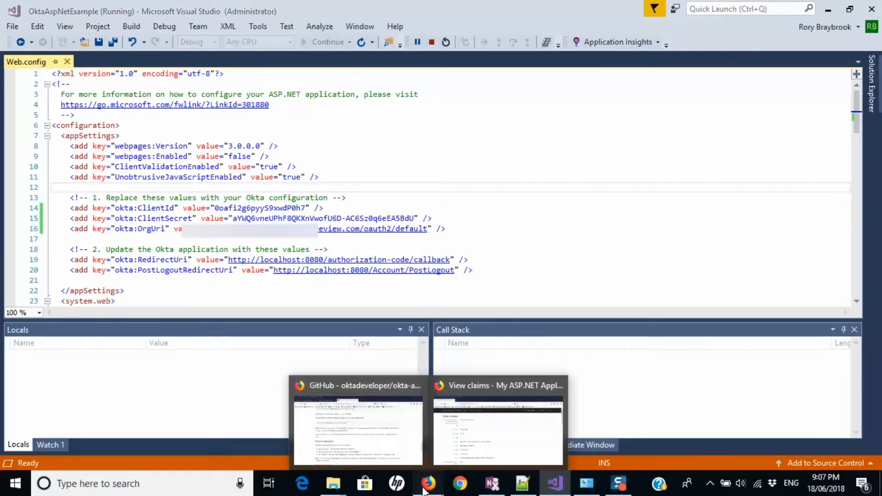
- Bring up the signed-in demo's View claims page listing the user's token claims
left_click(497, 430)
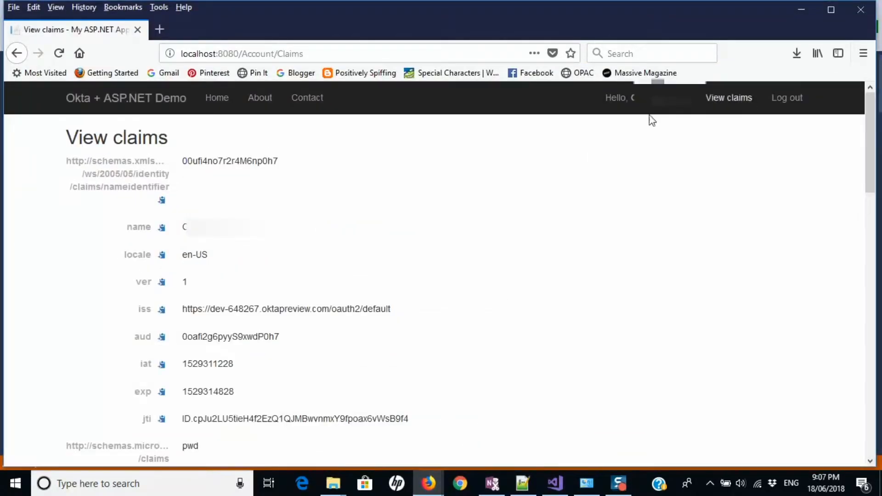
mouse_move(422, 242)
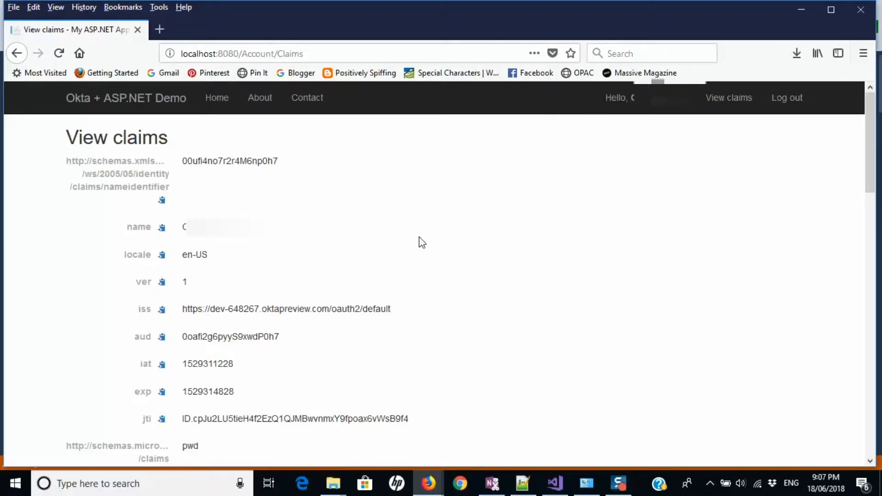
mouse_move(473, 242)
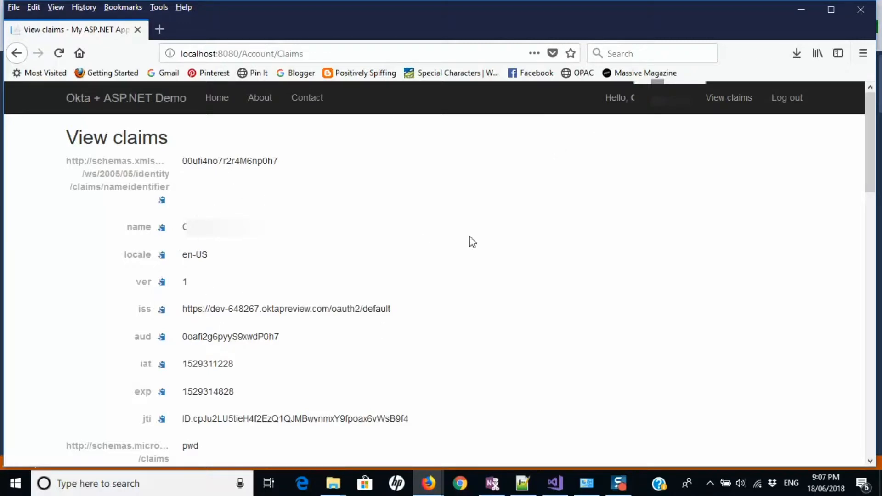
mouse_move(162, 281)
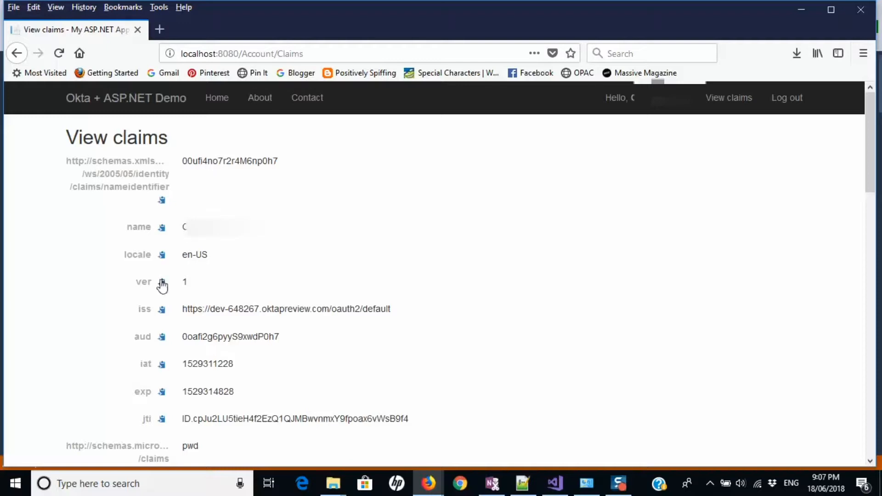
mouse_move(135, 372)
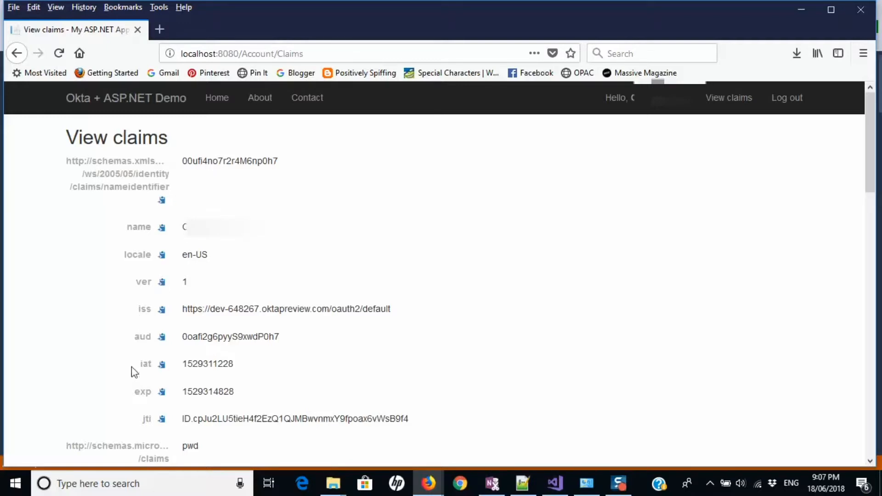
mouse_move(756, 285)
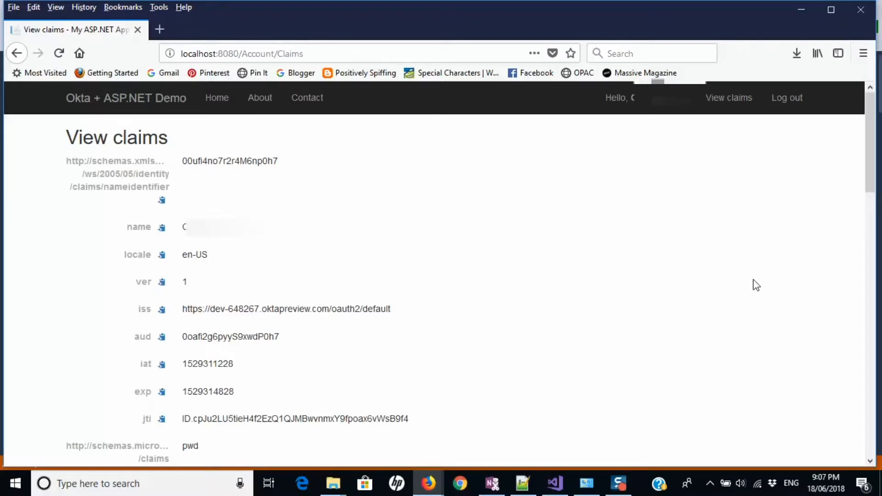
mouse_move(803, 291)
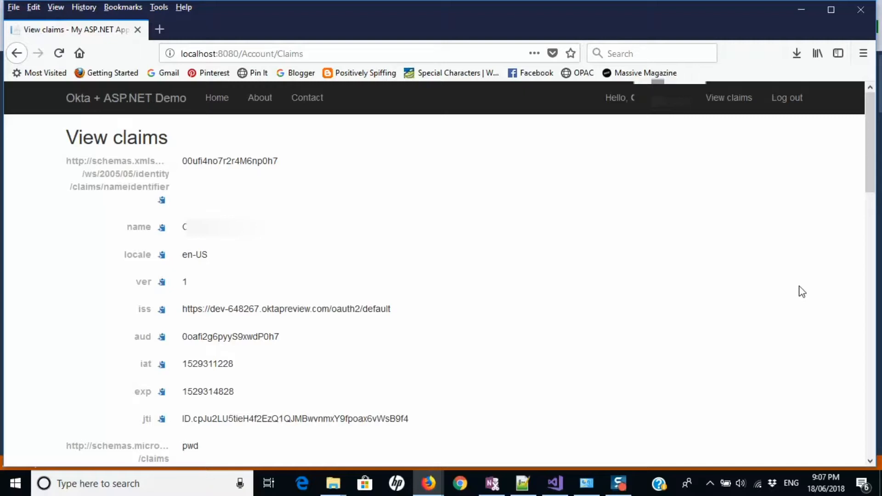